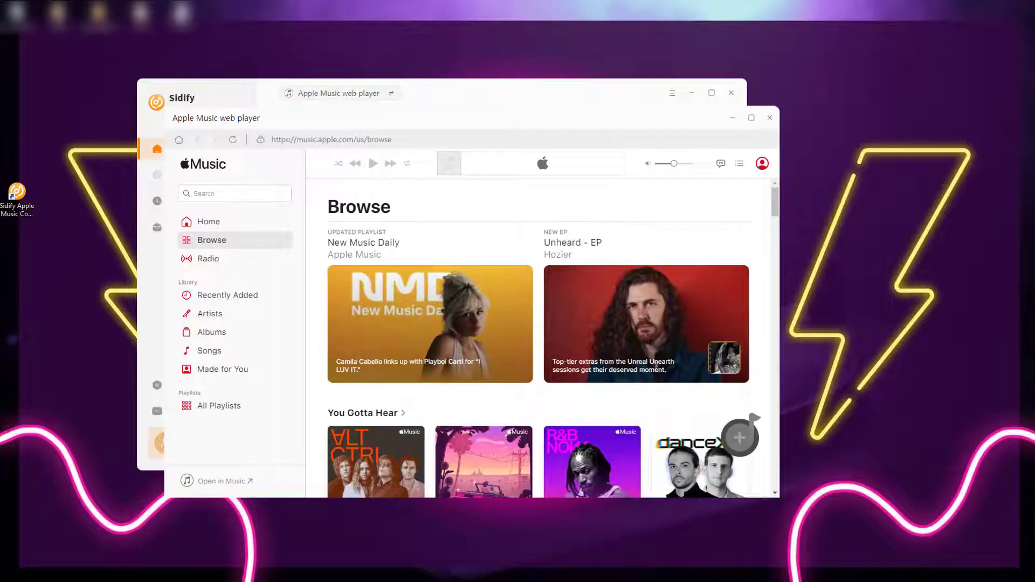
Browse the Apple Music page and open the New Music Daily playlist to show its tracks
scroll(down, 3)
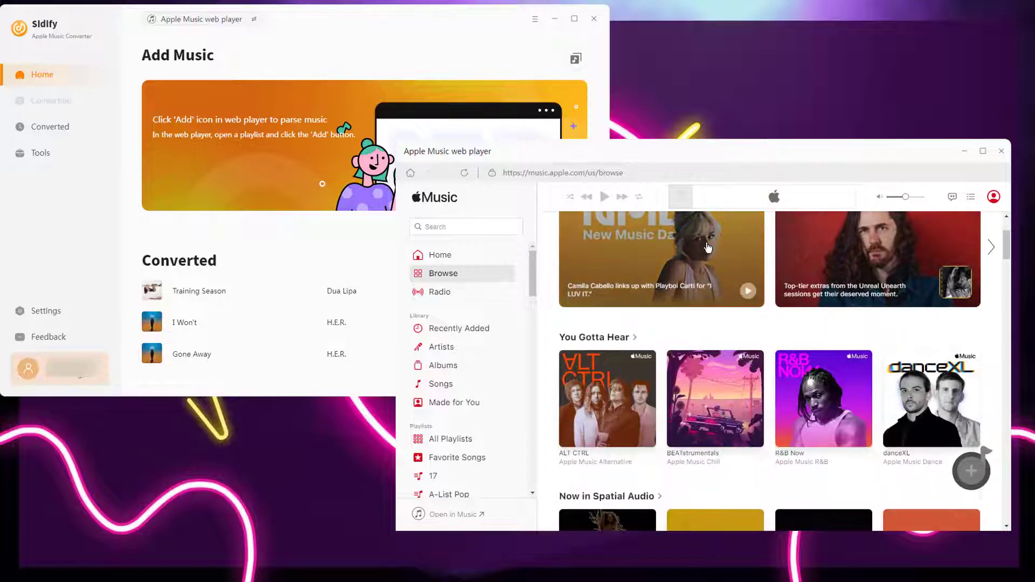
scroll(down, 3)
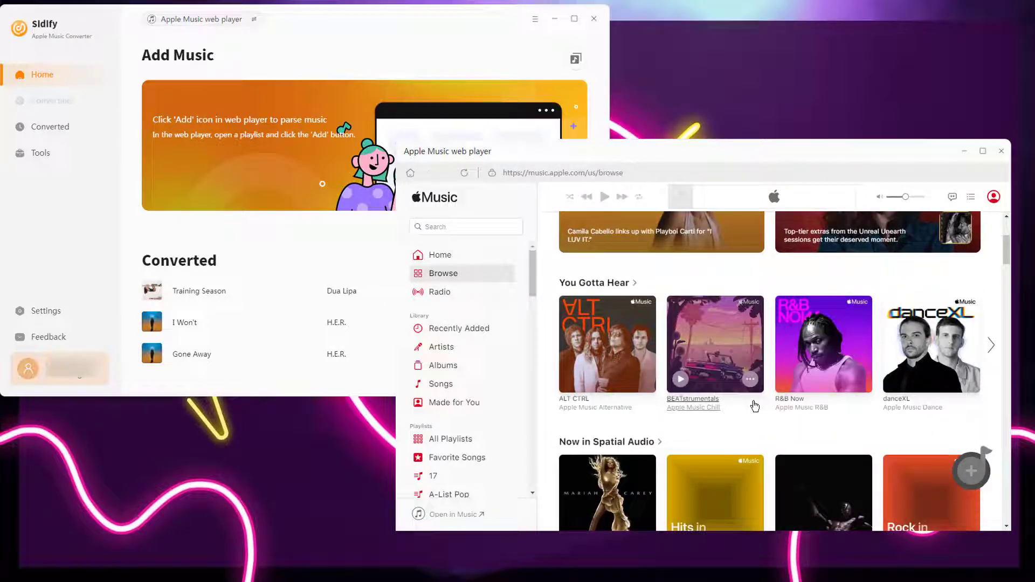
scroll(up, 3)
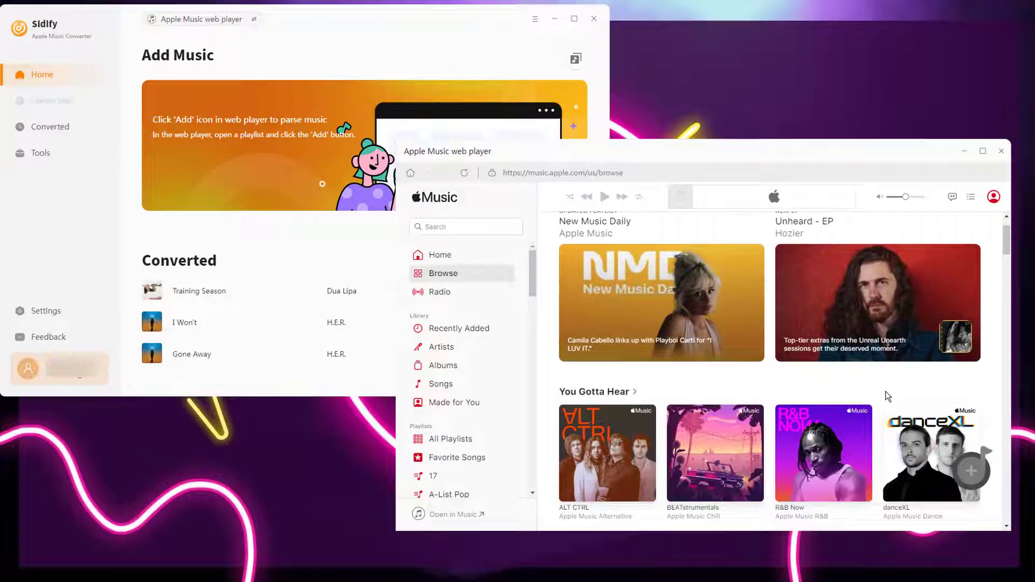
click(659, 303)
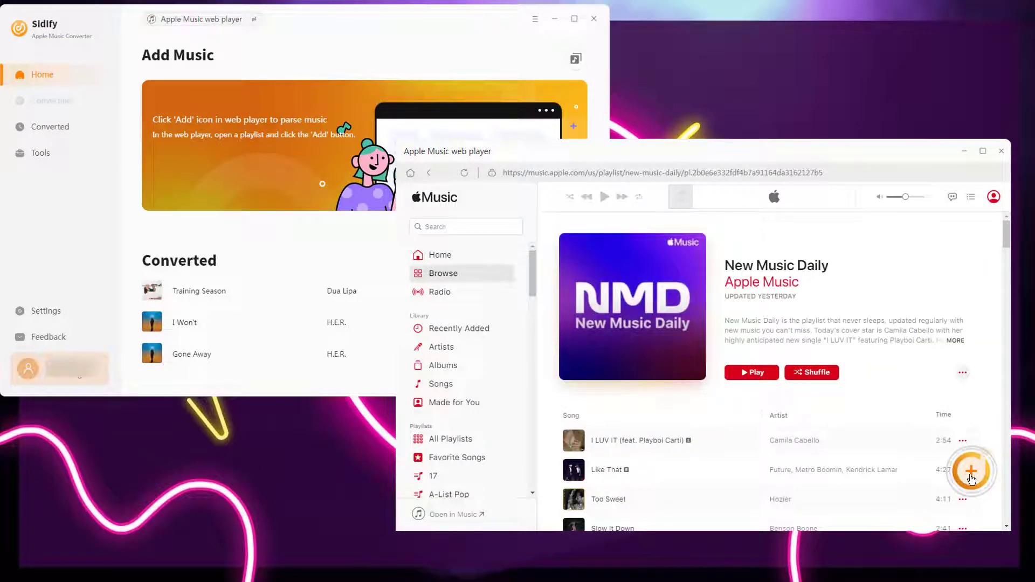
Add the four checked New Music Daily songs, about 14 minutes total, to the conversion list
click(970, 470)
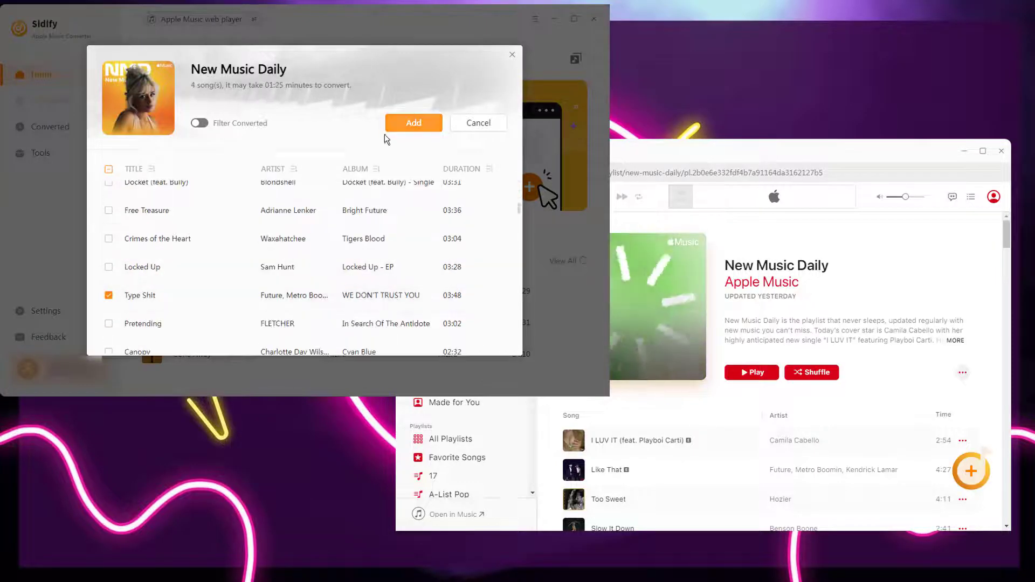
click(414, 123)
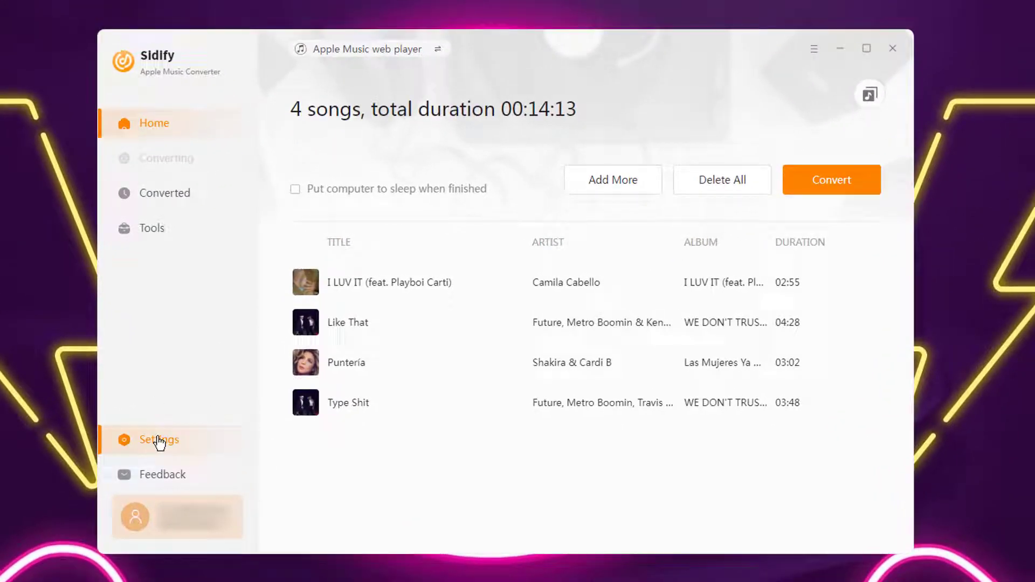
Set the output folder to Serato DJ under Apple Music Playlist, then return Home to the four songs
click(158, 440)
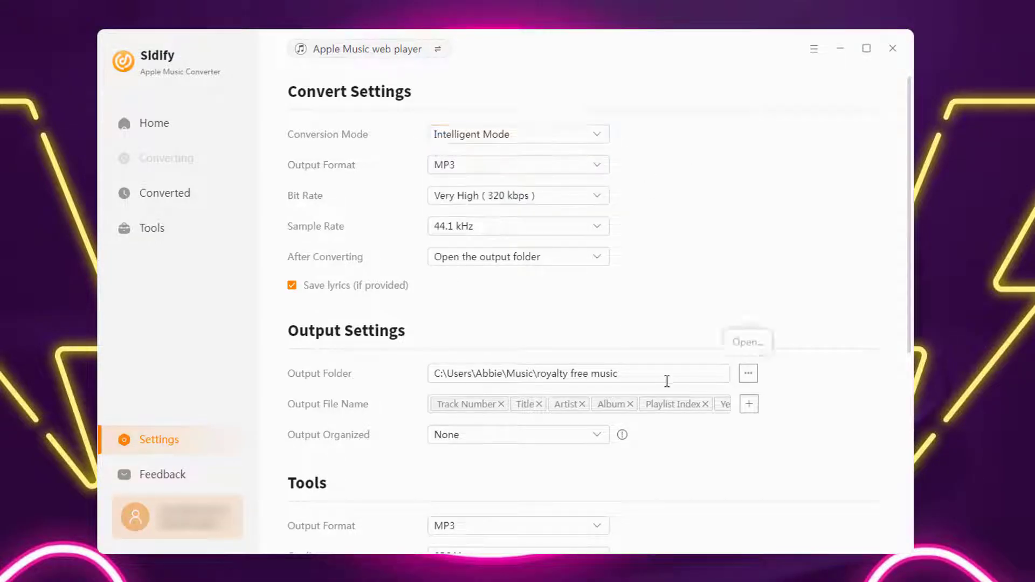
click(203, 88)
text(Serato DJ)
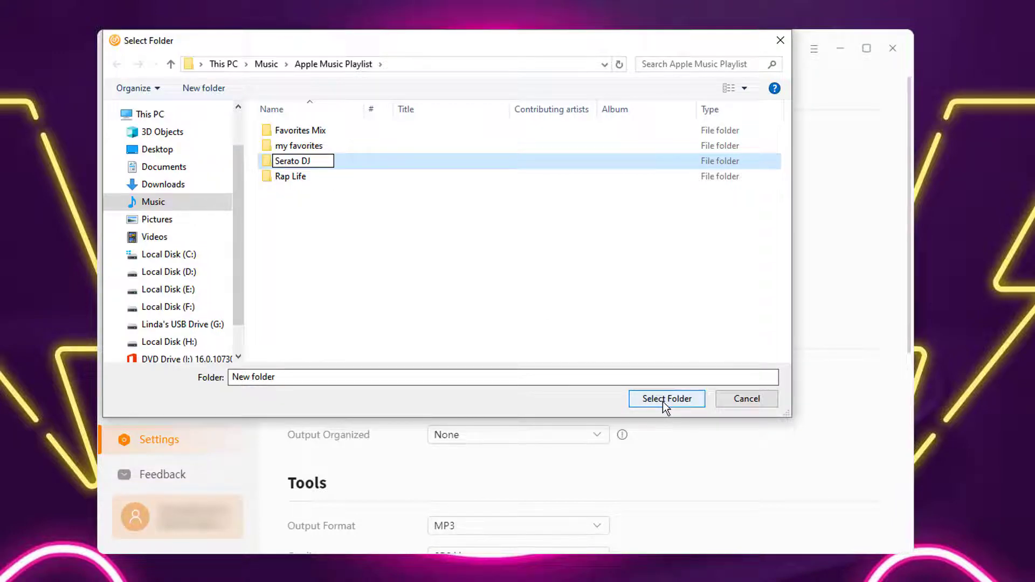
click(667, 398)
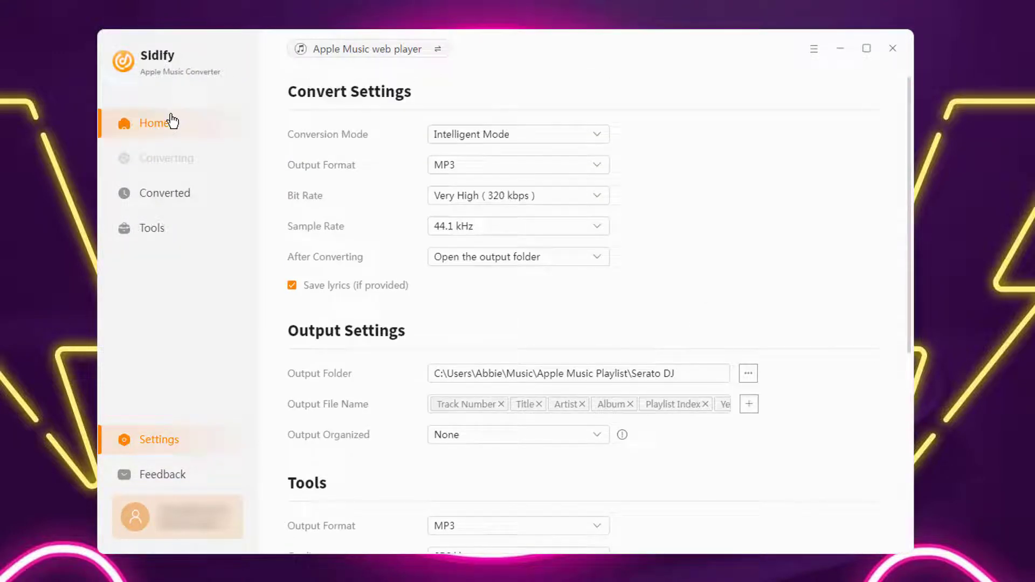
click(153, 123)
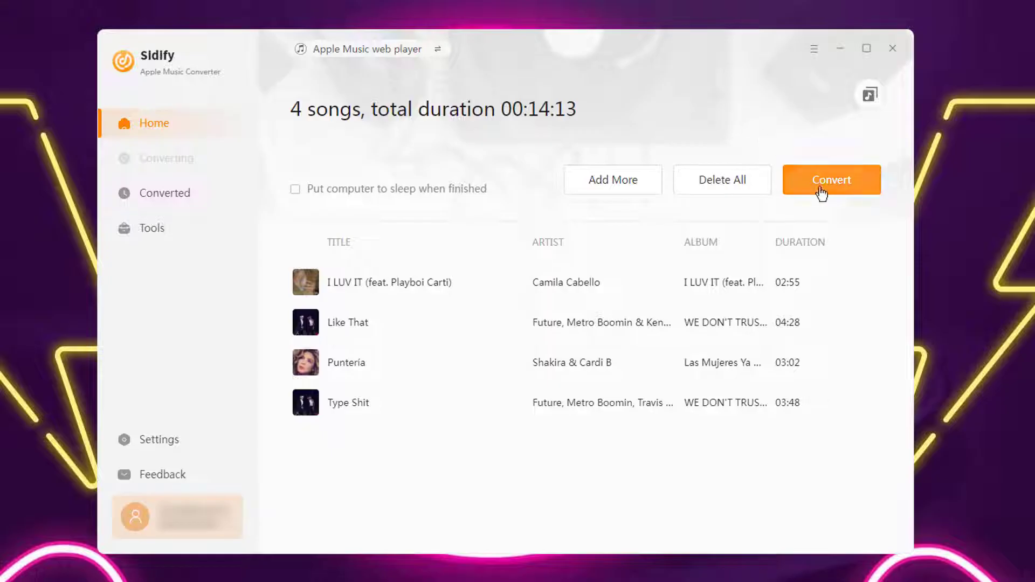
Convert the four songs to MP3 and reveal Type Shit's file in the Serato DJ folder
click(832, 180)
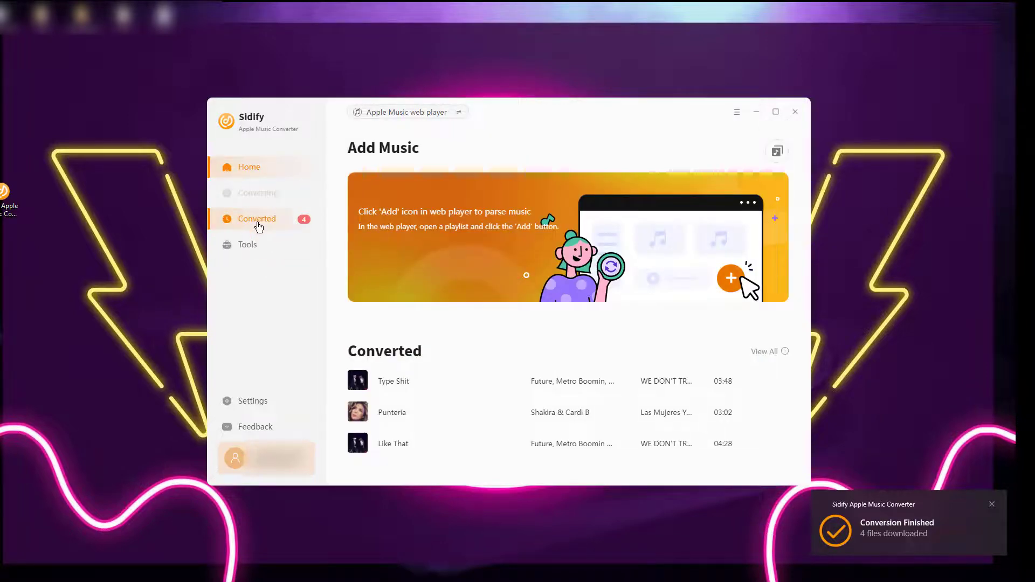
click(255, 219)
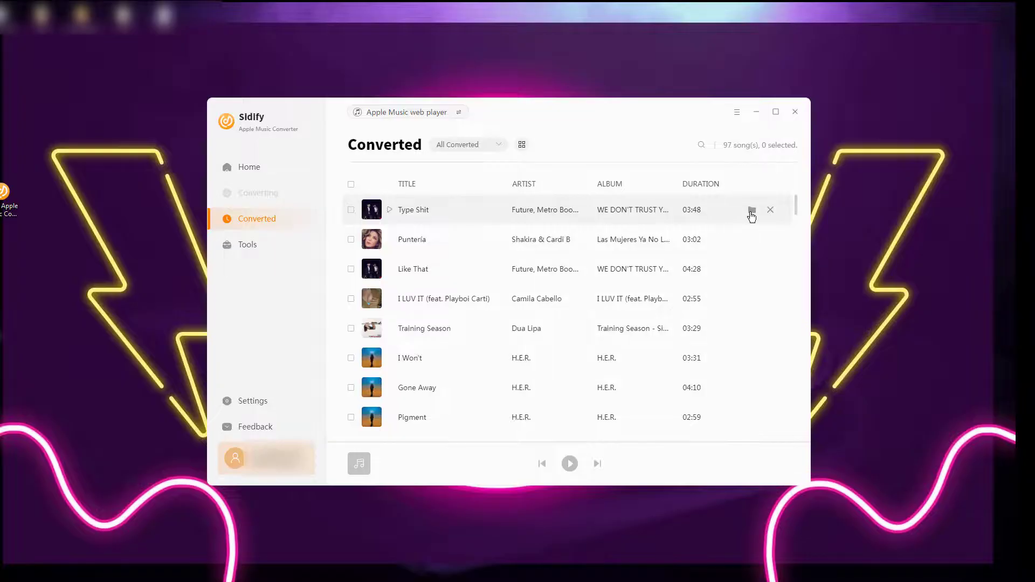
click(751, 210)
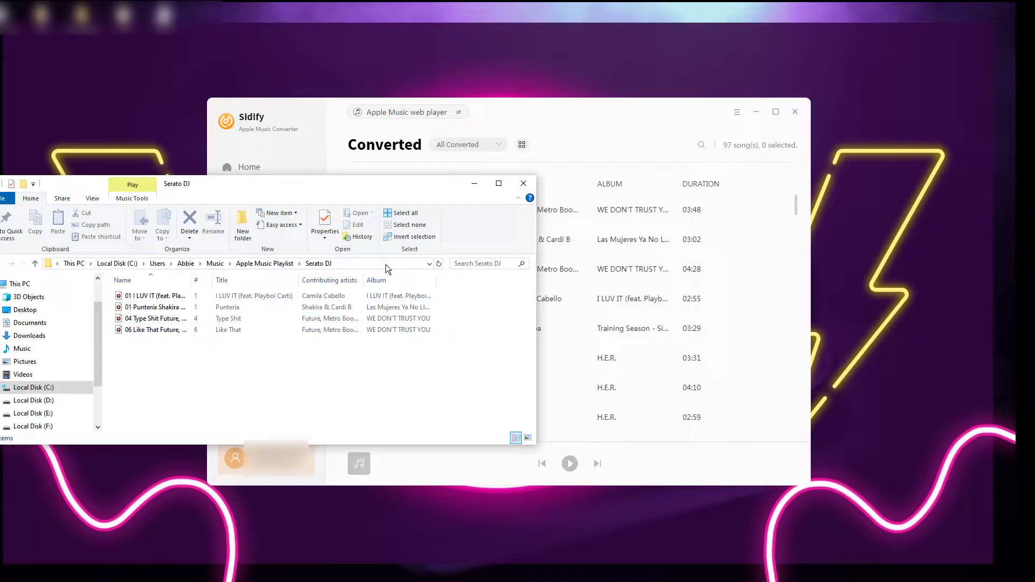